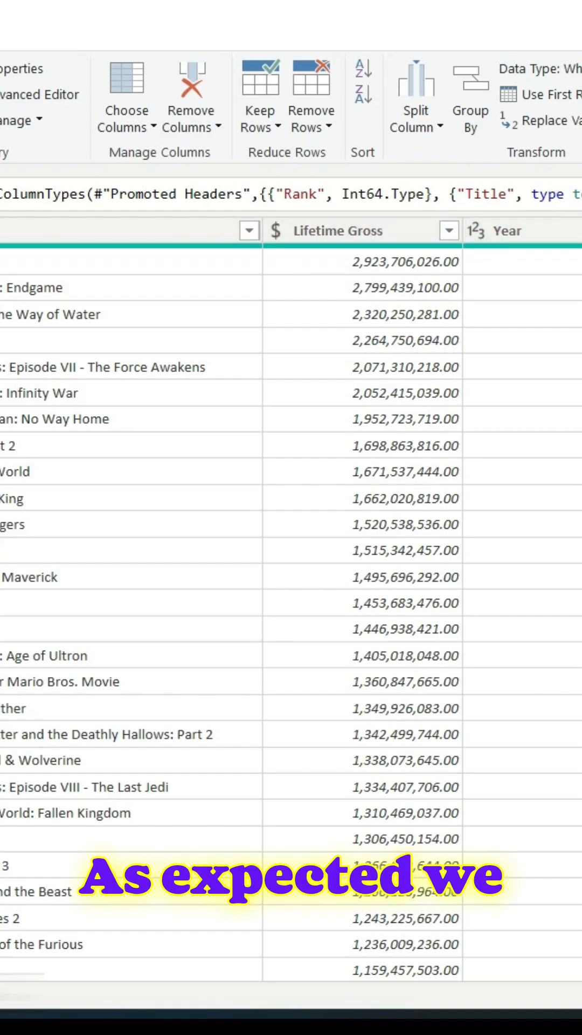
Step: Scroll through the Table 2 box office query results
{"action": "scroll", "scroll_direction": "down", "scroll_amount": 3}
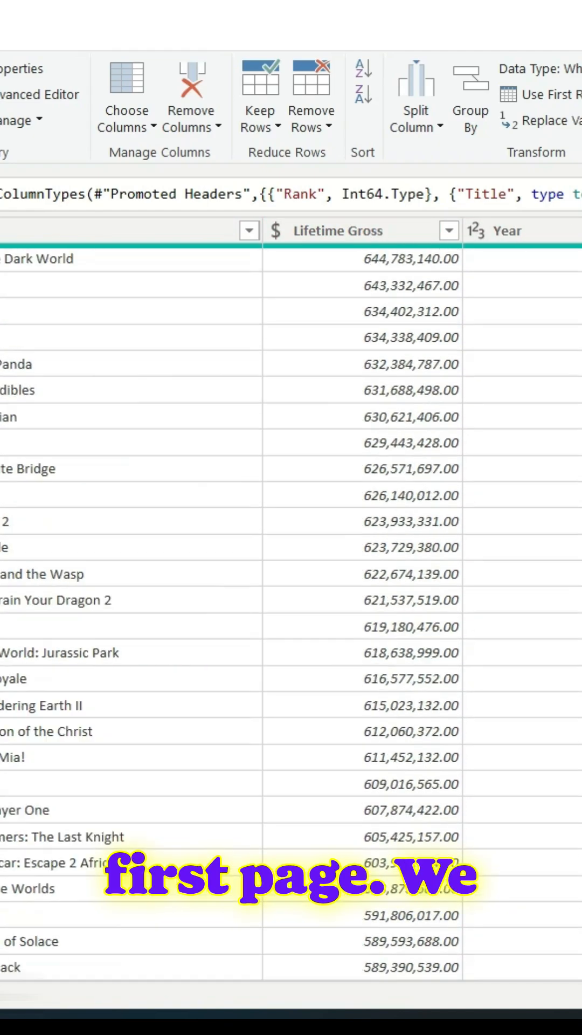
{"action": "scroll", "scroll_direction": "down", "scroll_amount": 3}
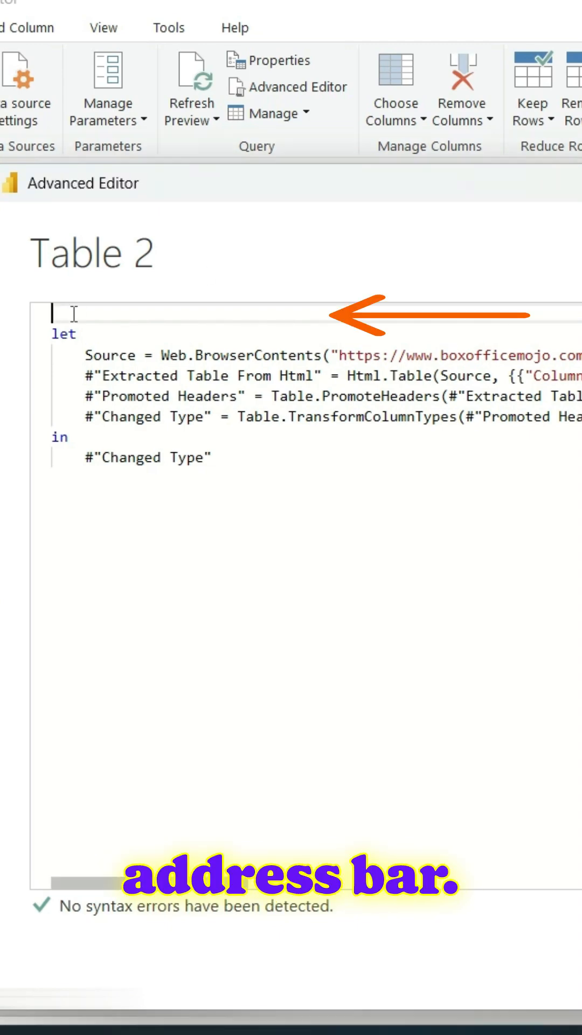
Step: Add '(PageValue as text) =>' above the let line of the Table 2 code
{"action": "type", "text": "(PageValue"}
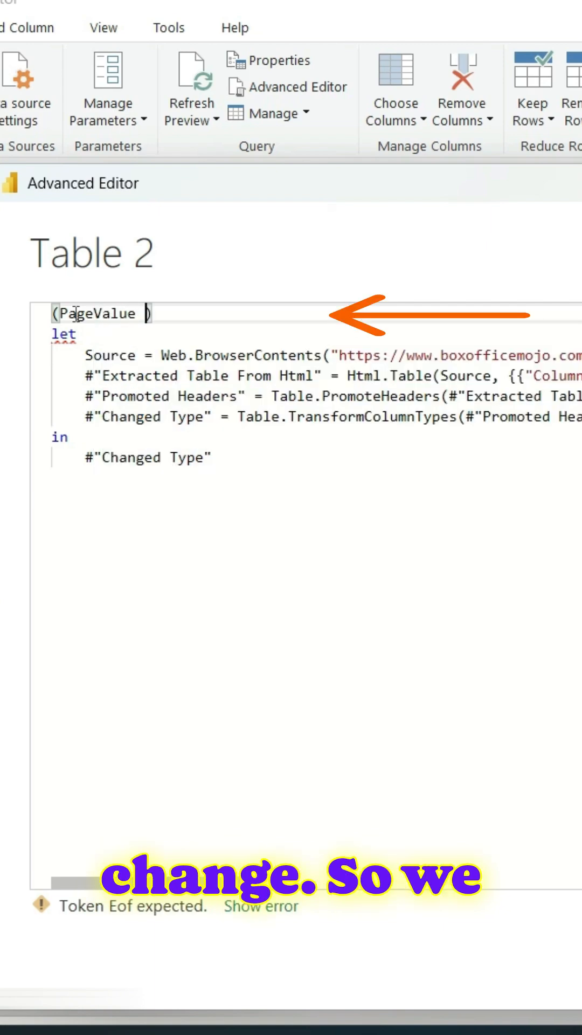
{"action": "type", "text": "as text"}
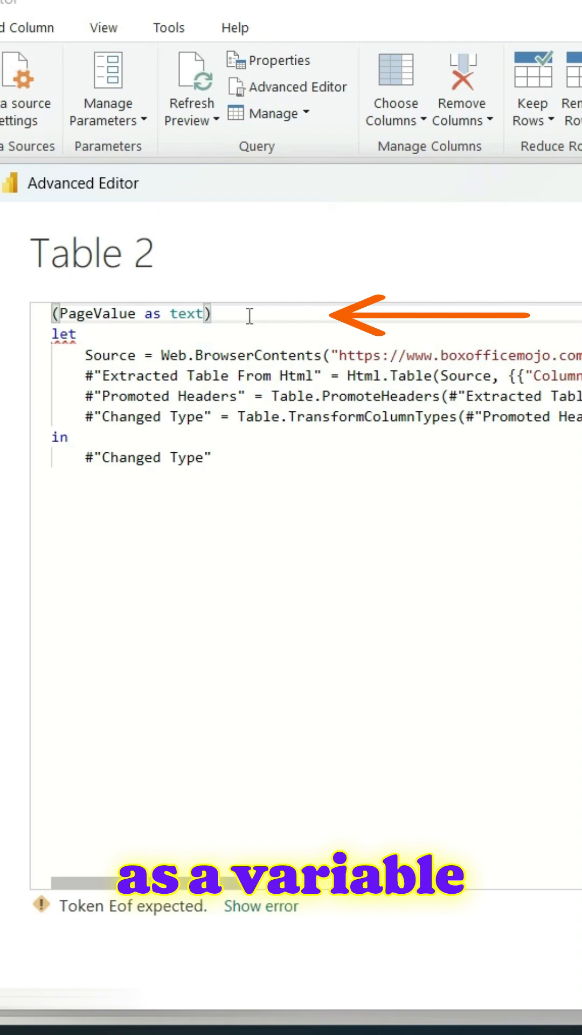
{"action": "type", "text": "=>"}
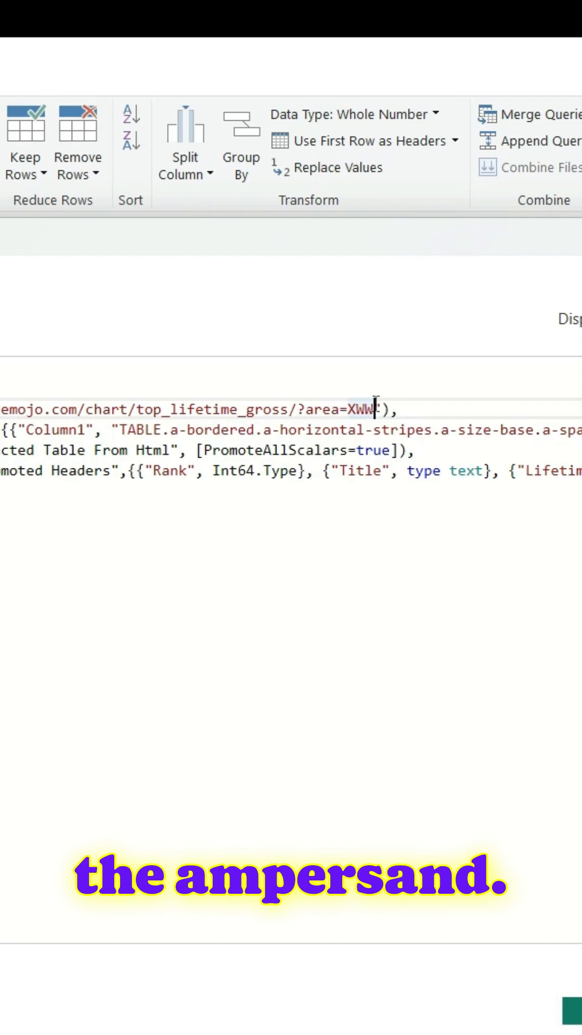
Step: Append '& PageValue' to the Box Office Mojo Source URL after area=XWW
{"action": "type", "text": "&P"}
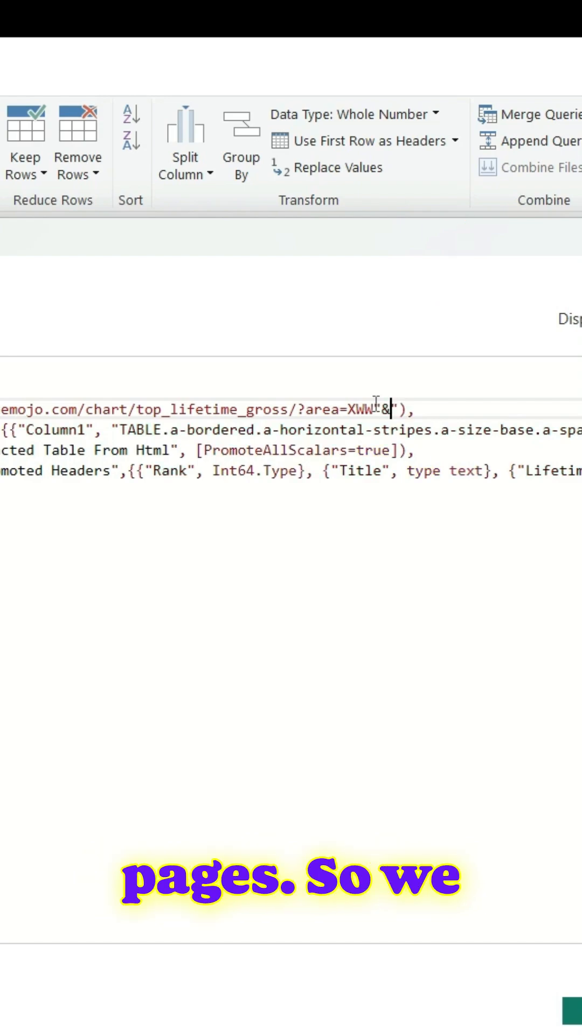
{"action": "type", "text": "P"}
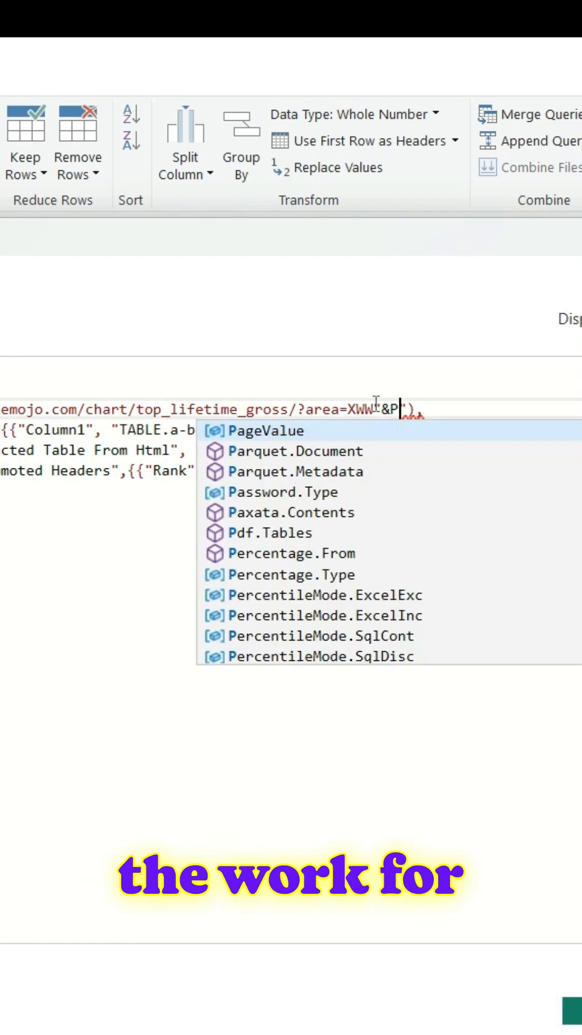
{"action": "left_click", "coordinate": [260, 430]}
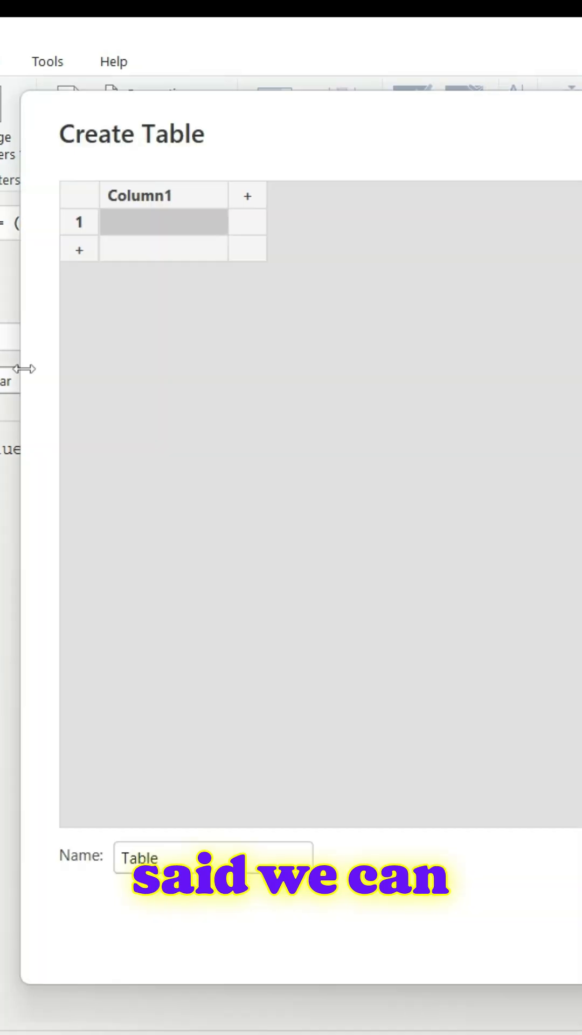
Step: Enter a blank row and &offset=200 through &offset=800, naming the table Movies
{"action": "type", "text": "&offset=800"}
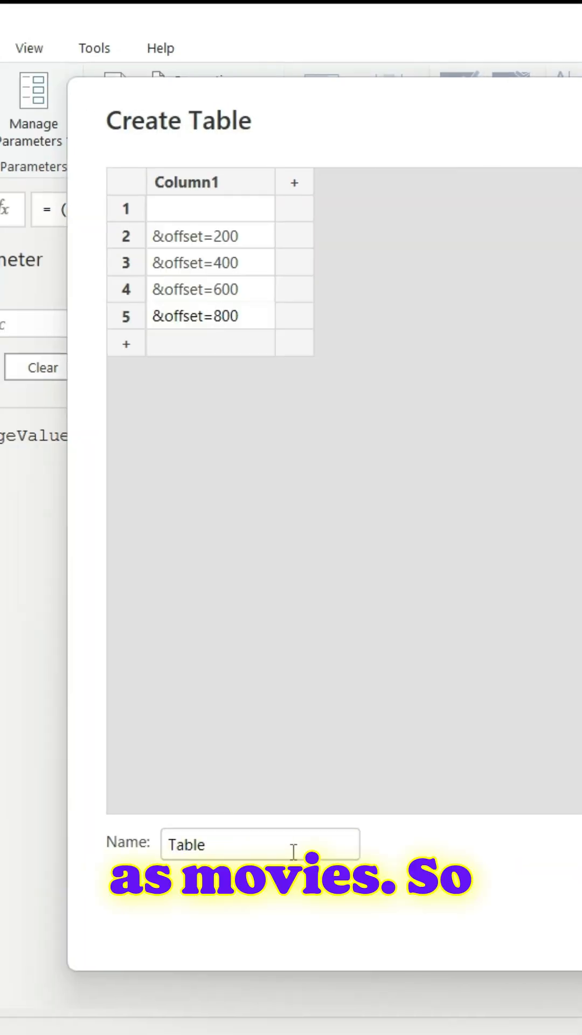
{"action": "type", "text": "Movi"}
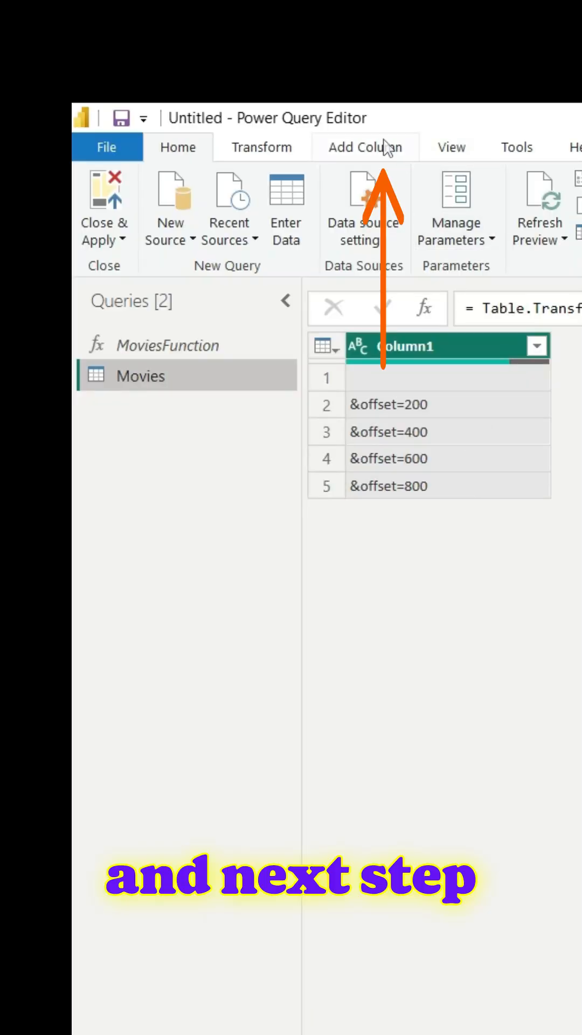
Step: Invoke MoviesFunction on Movies with Column1 as the PageValue
{"action": "left_click", "coordinate": [364, 147]}
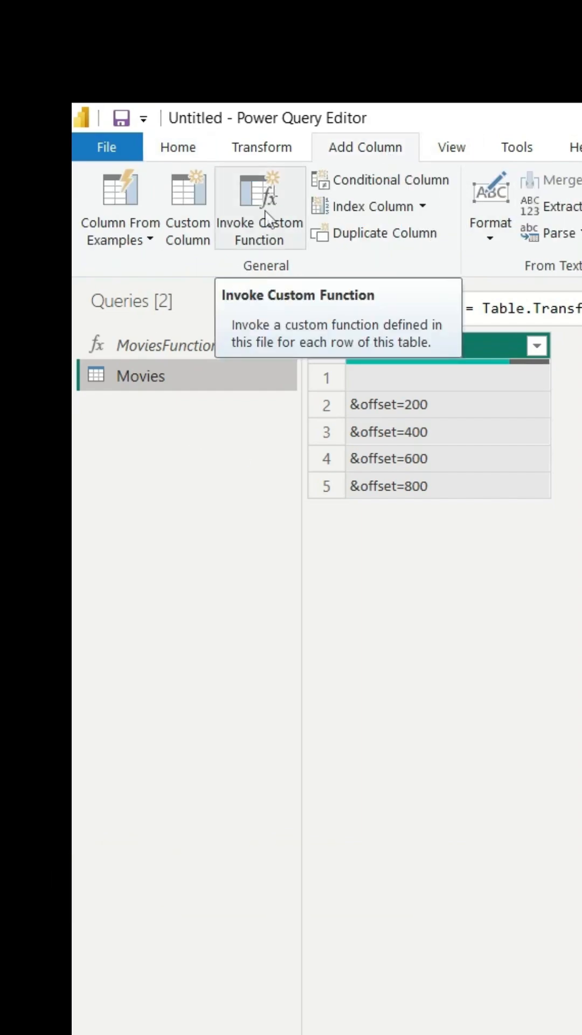
{"action": "left_click", "coordinate": [260, 195]}
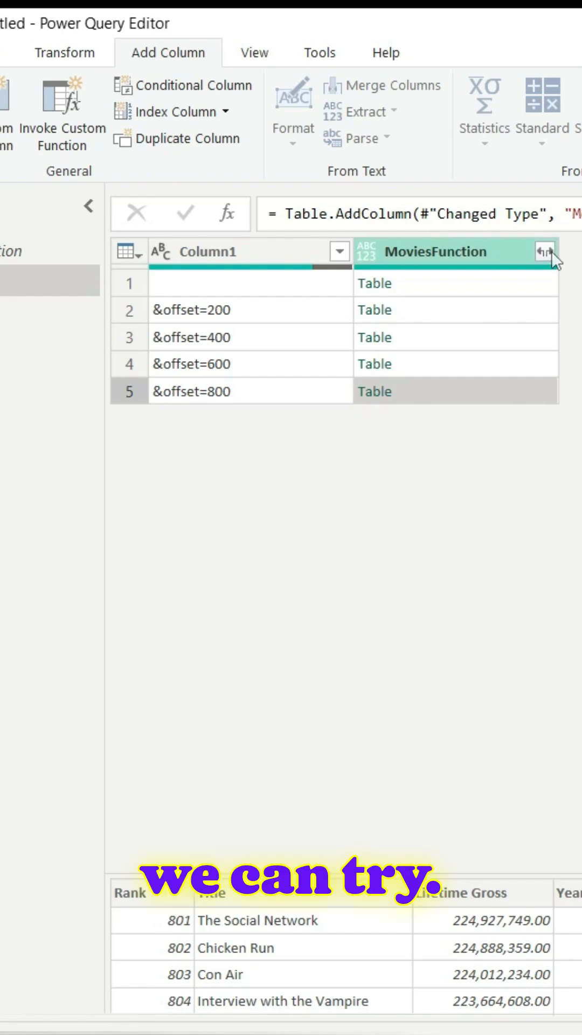
Step: Open the expand options on the MoviesFunction column header
{"action": "left_click", "coordinate": [544, 252]}
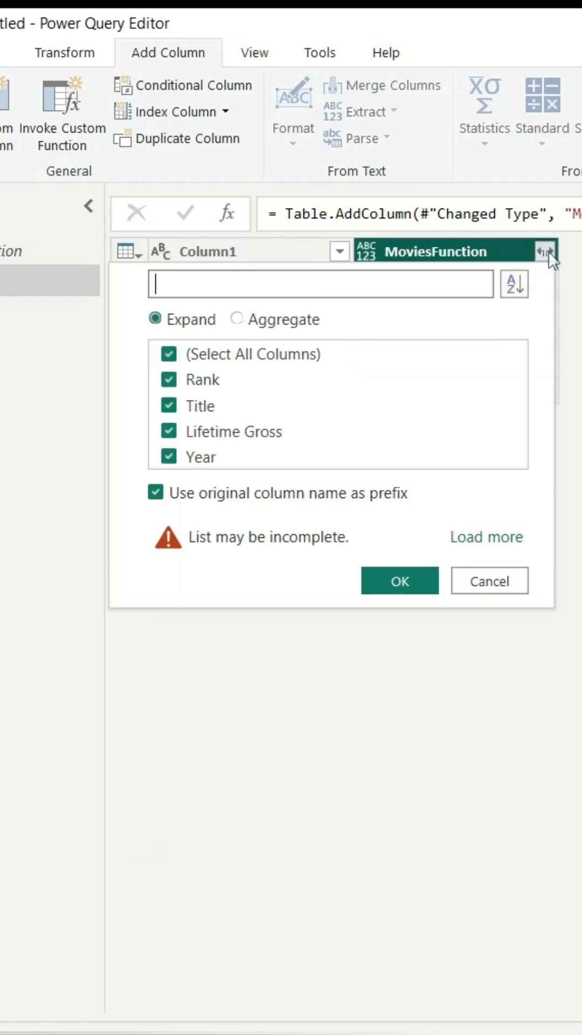